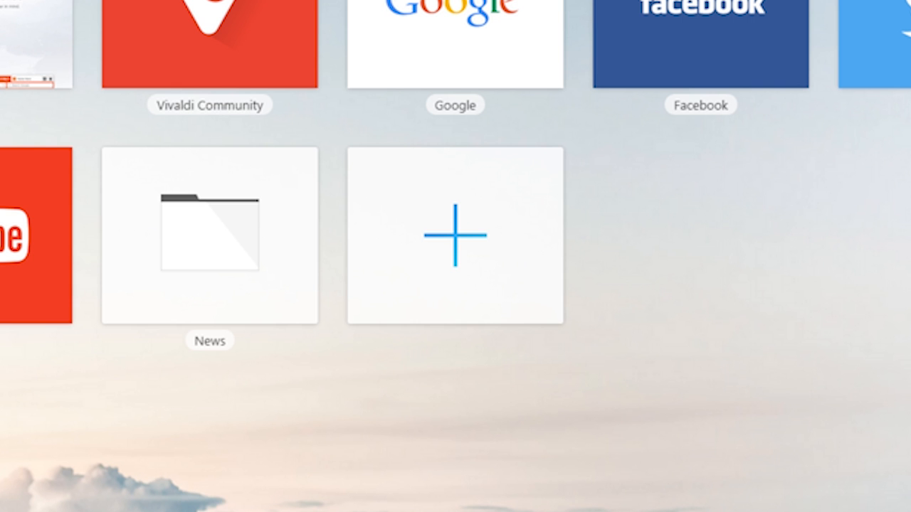
- Show the browsing history listing today's visits to BBC, Google and the Vivaldi forum
{"action": "left_click", "coordinate": [712, 62]}
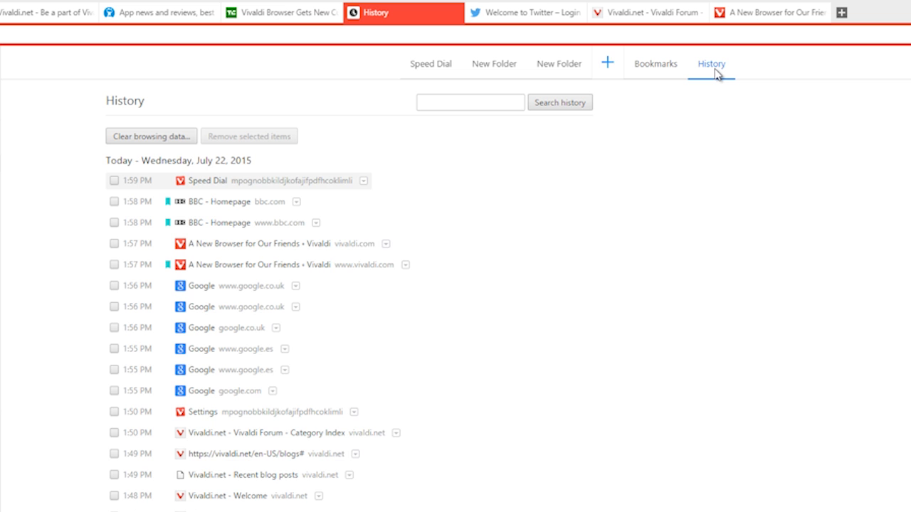